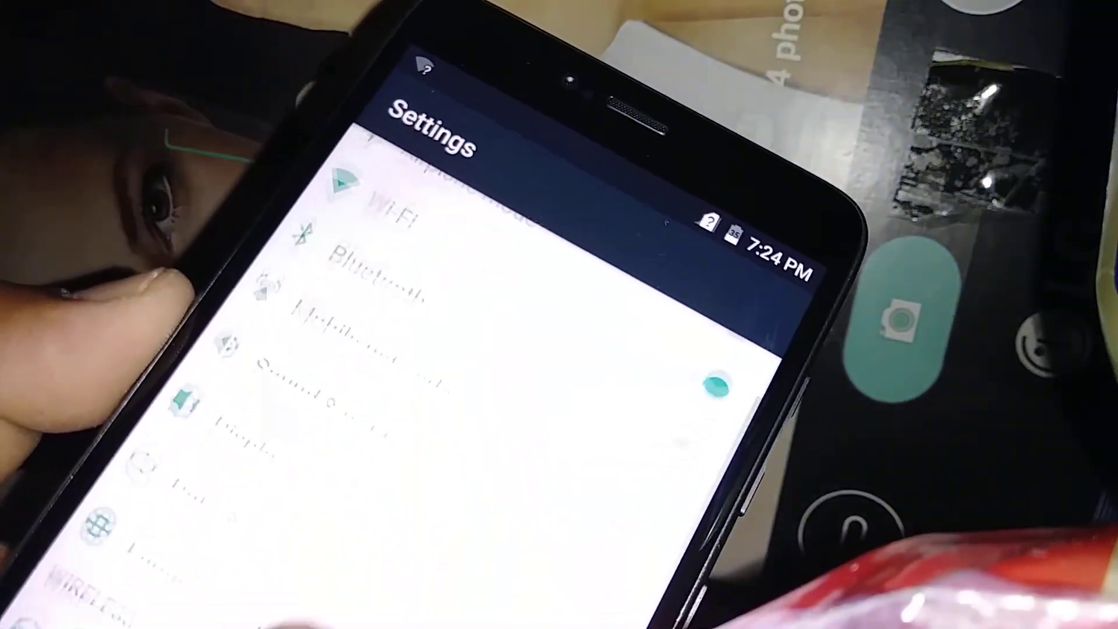
Open Accessibility from the System section of Settings and scroll toward Magnification gestures.
scroll(down, 3)
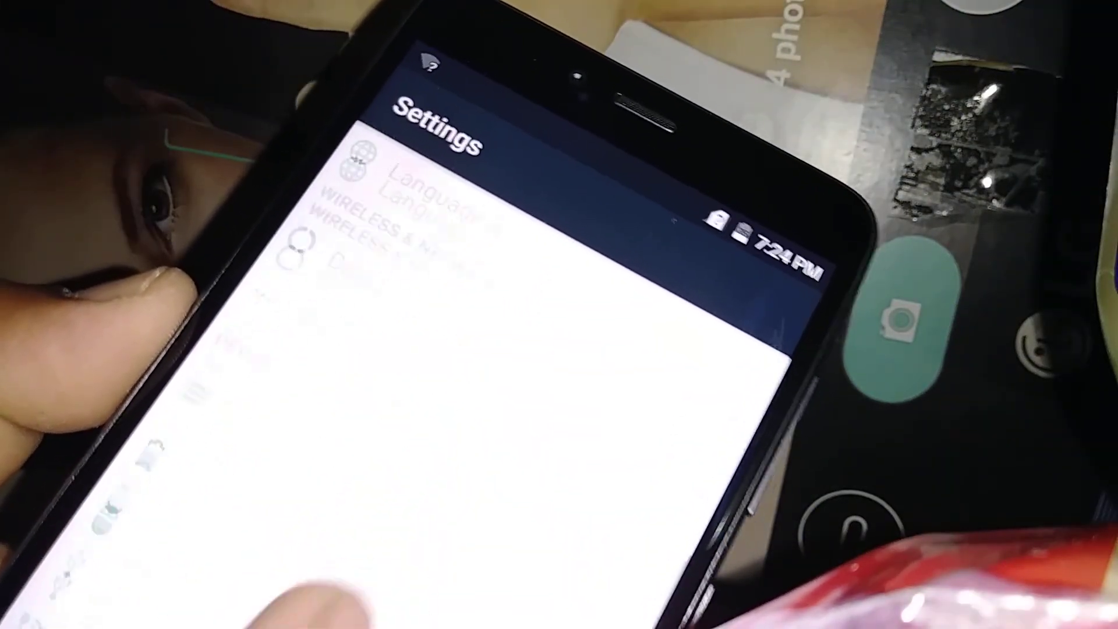
scroll(down, 3)
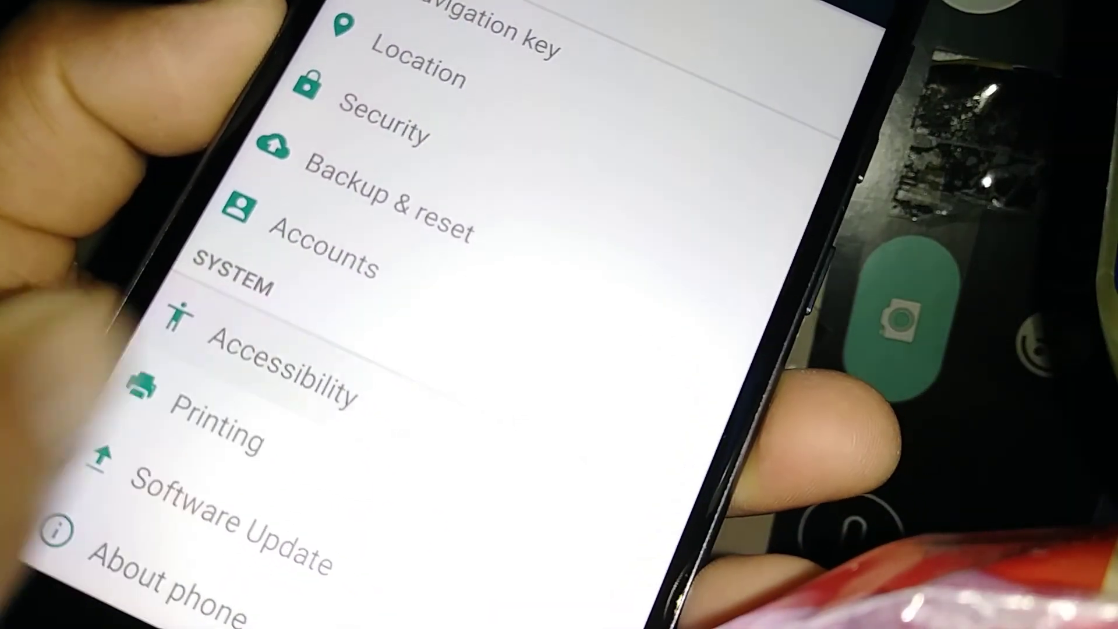
click(278, 353)
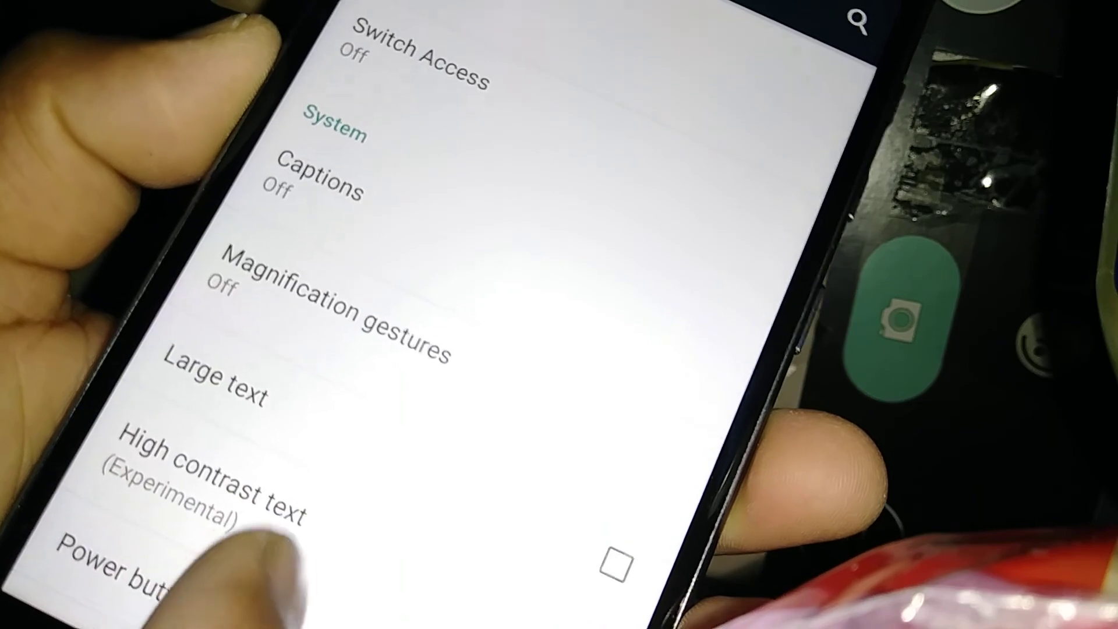
scroll(up, 3)
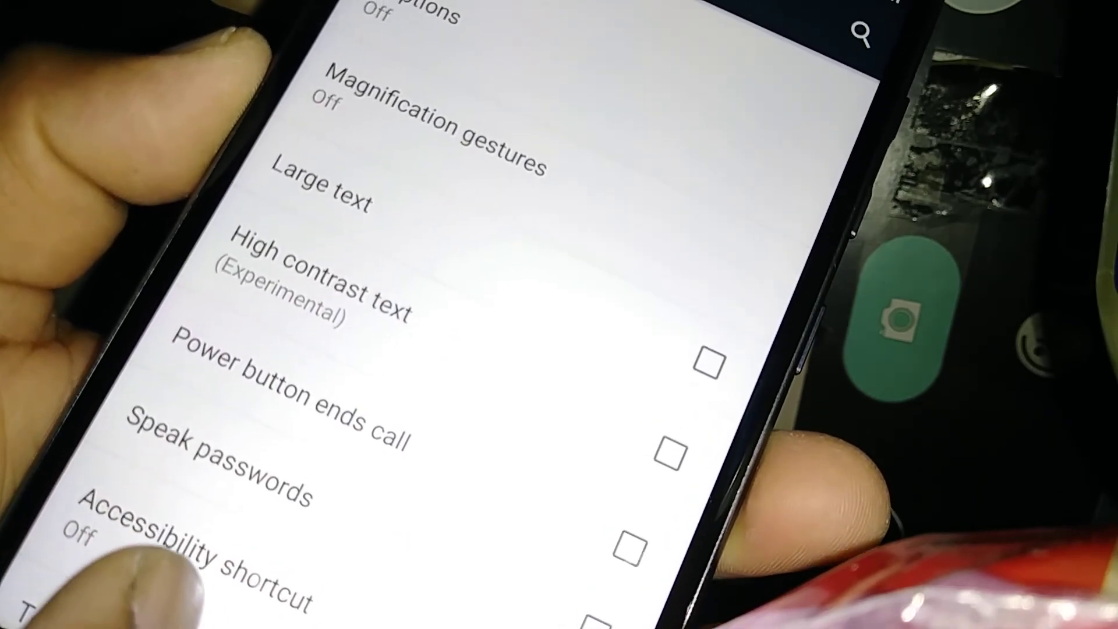